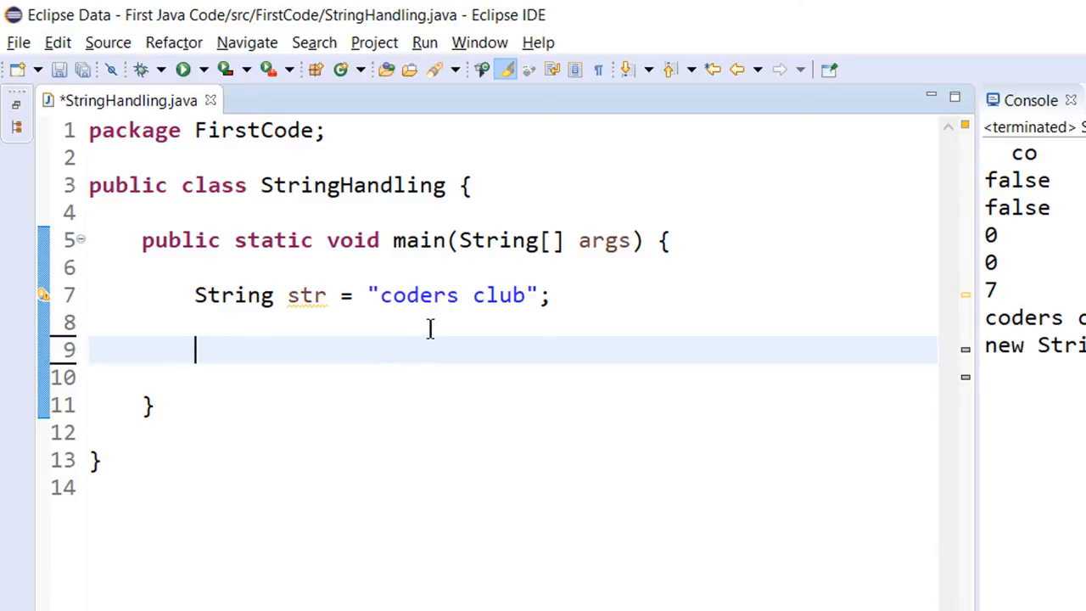
Start a str.replace call using replace(char, char) from content assist
text(s)
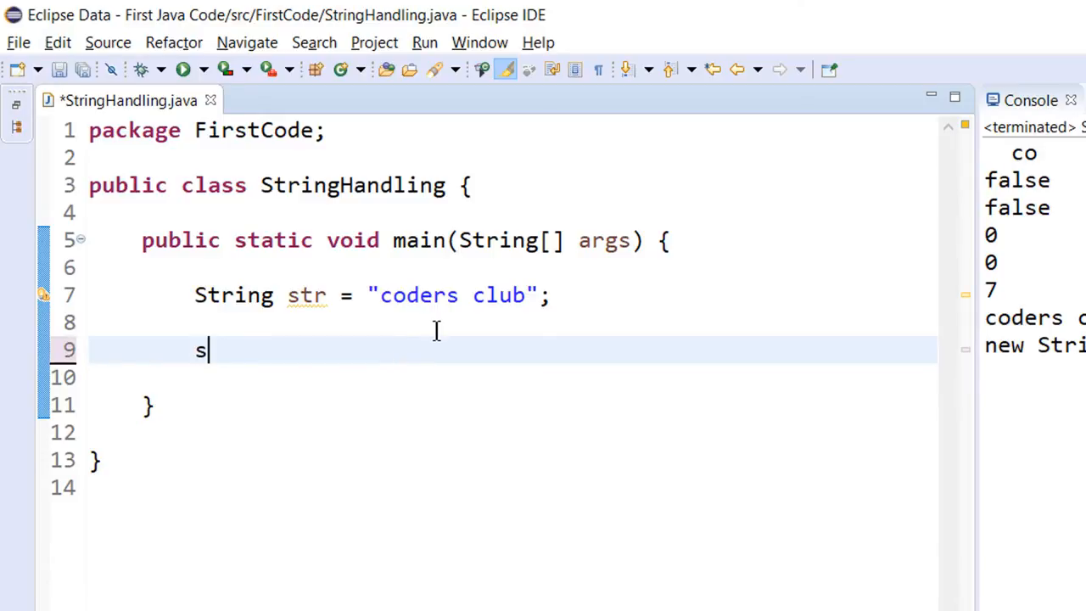
text(tr)
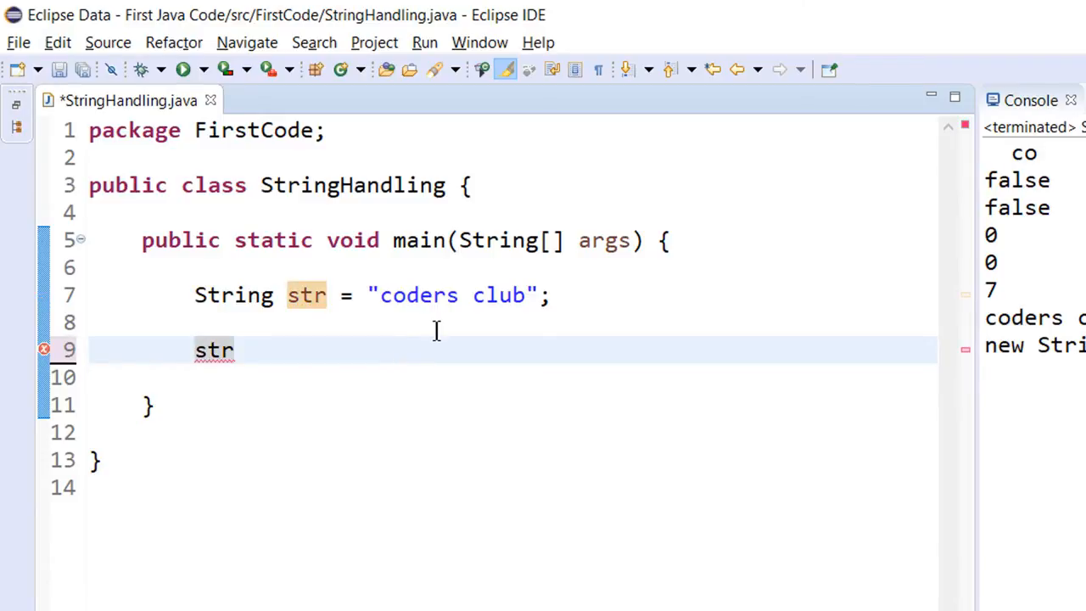
text(.)
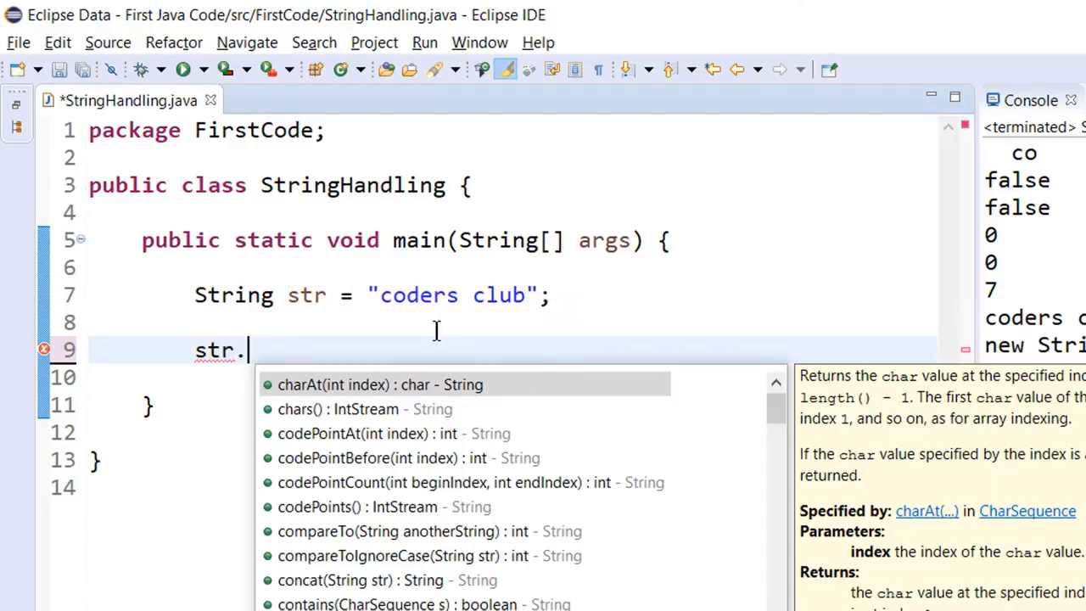
text(re)
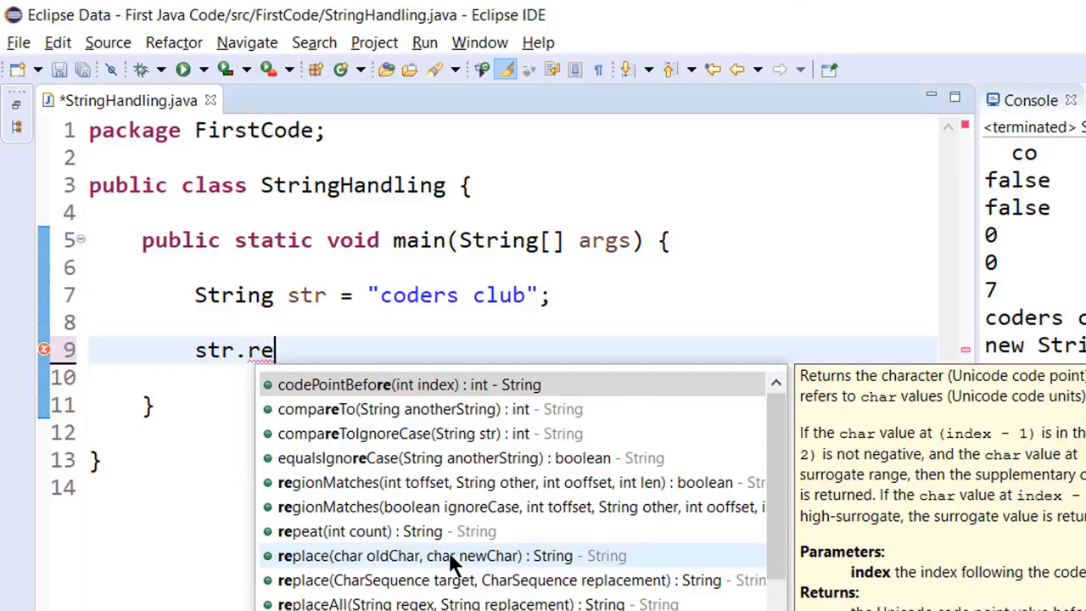
scroll(down, 3)
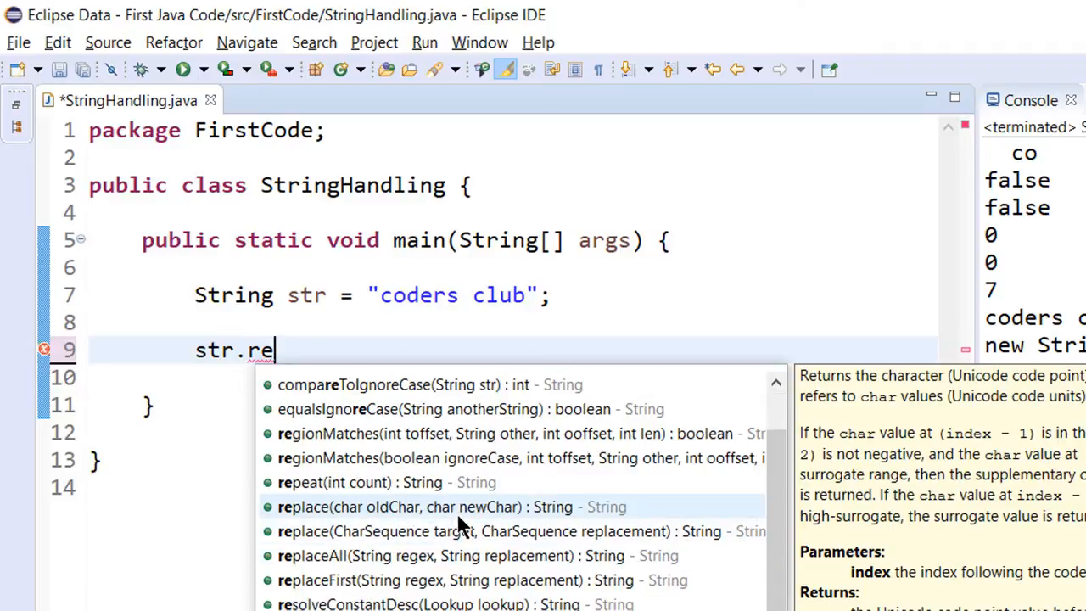
click(452, 506)
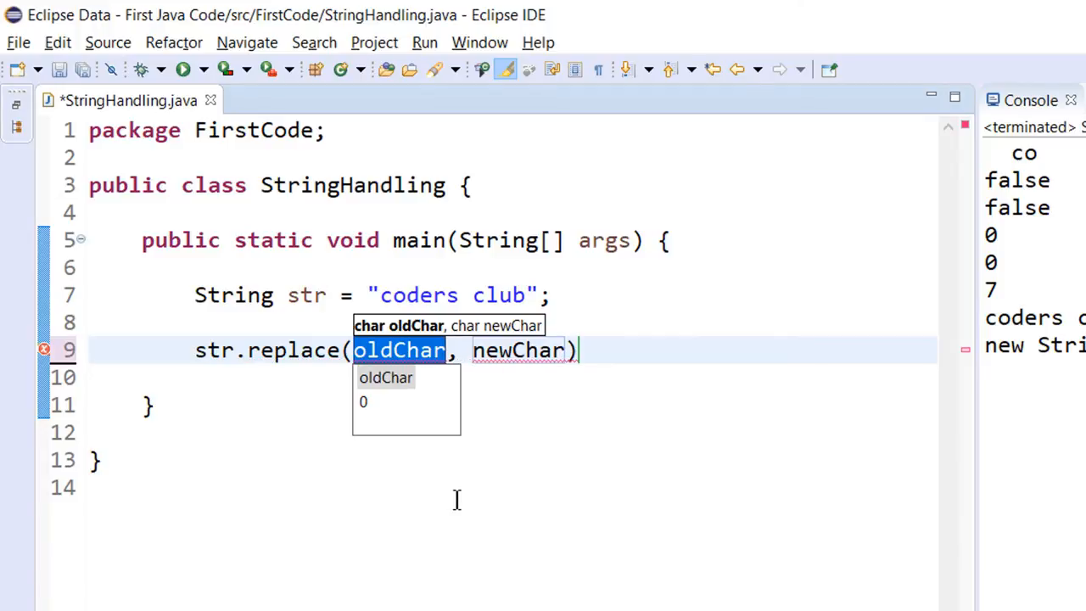
Replace 'c' with 'z', print str with System.out.println, and run the program
text(')
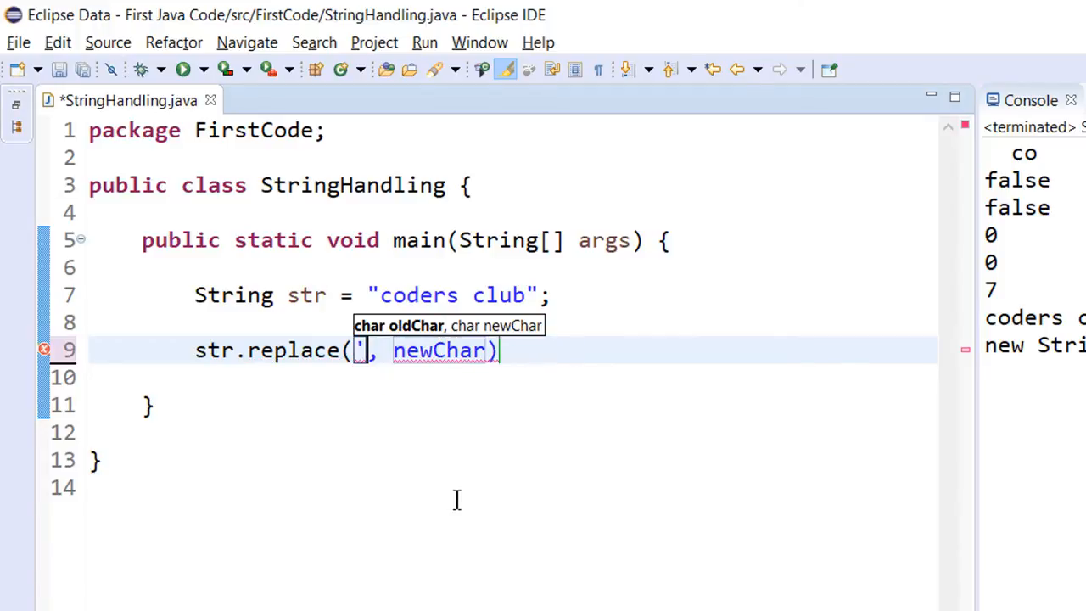
text(c)
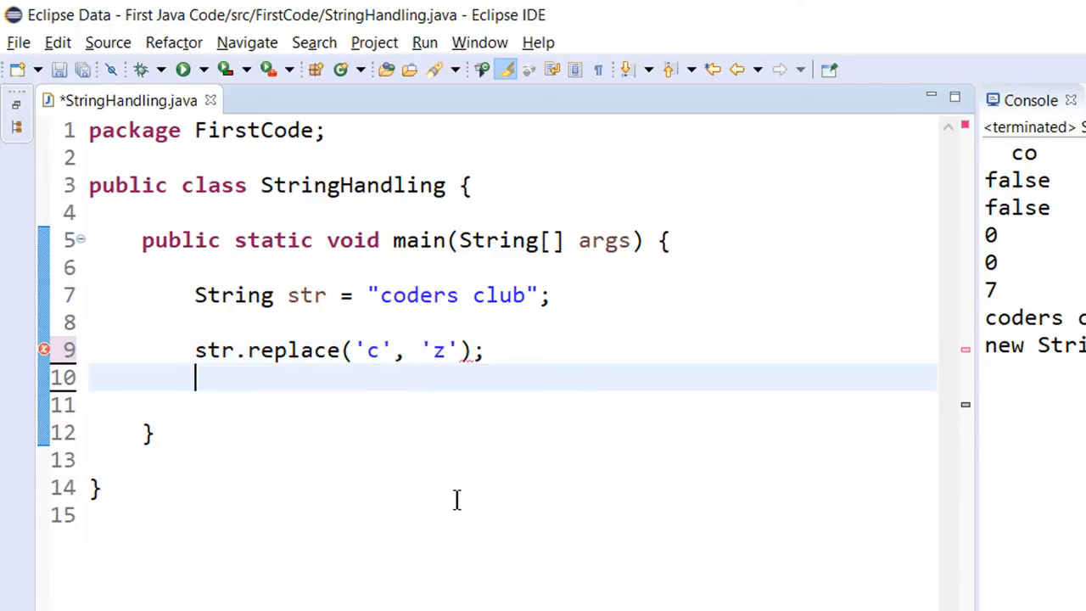
text(System.out.println(str);)
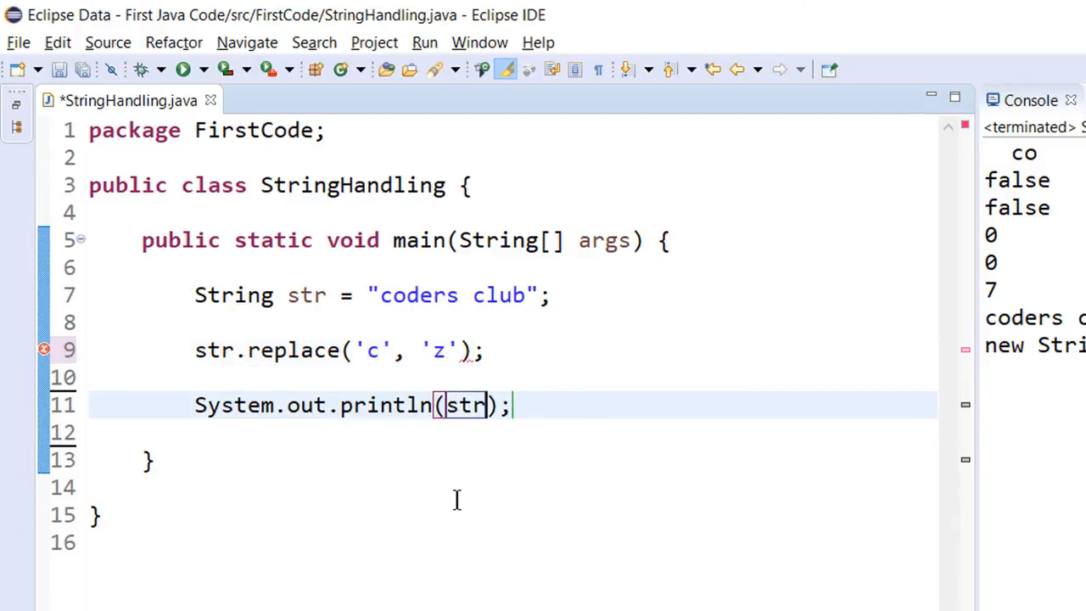
click(151, 57)
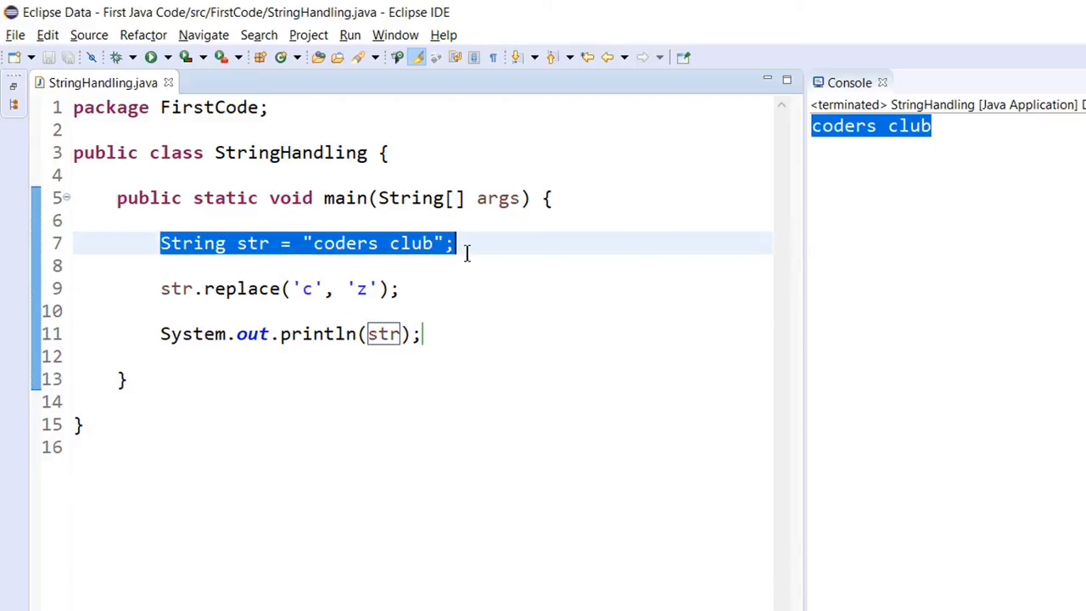
mouse_move(428, 575)
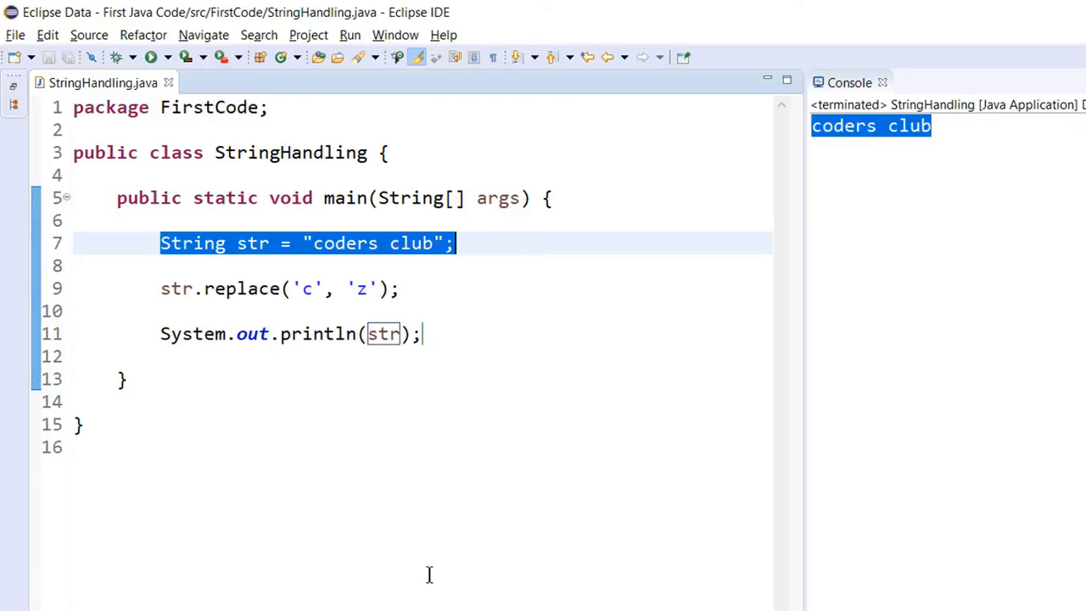
Place the cursor just before the str.replace call
click(280, 288)
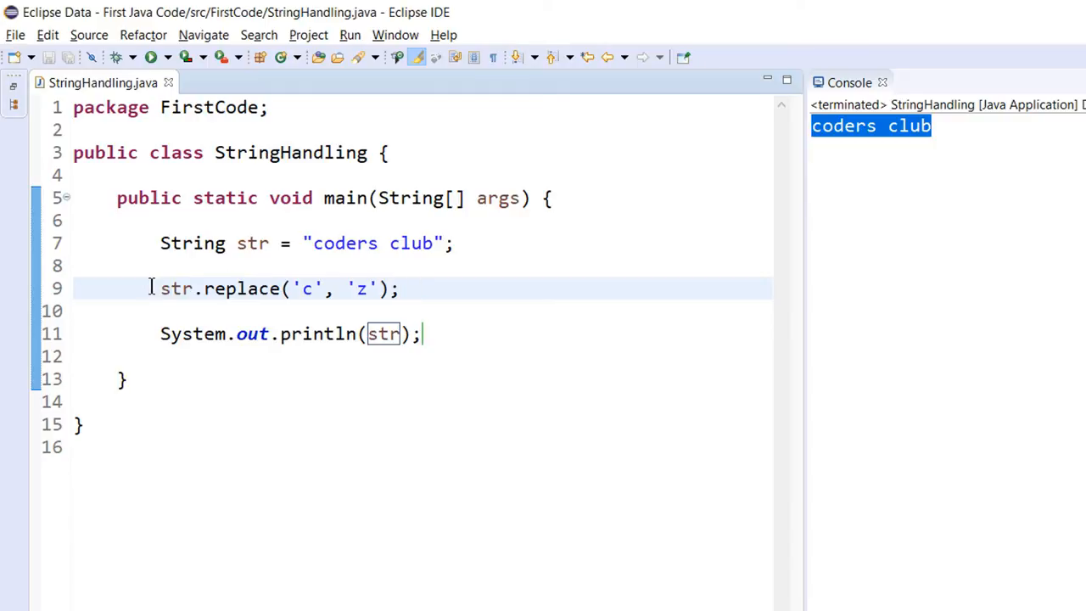
Store the replace result in String str2, print str2, and run to compare outputs
text(String str2 =)
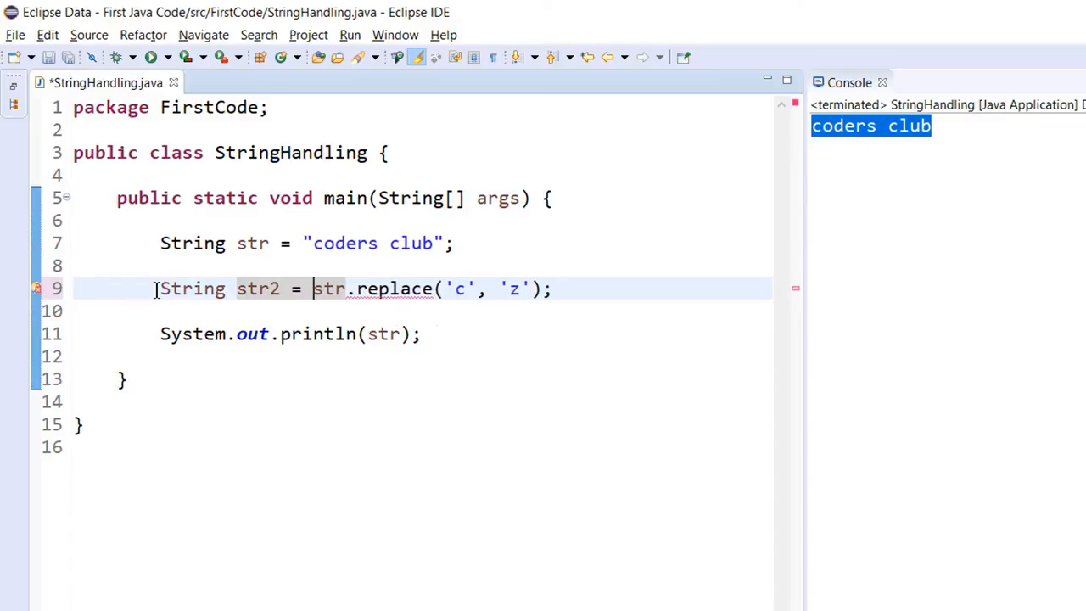
click(423, 333)
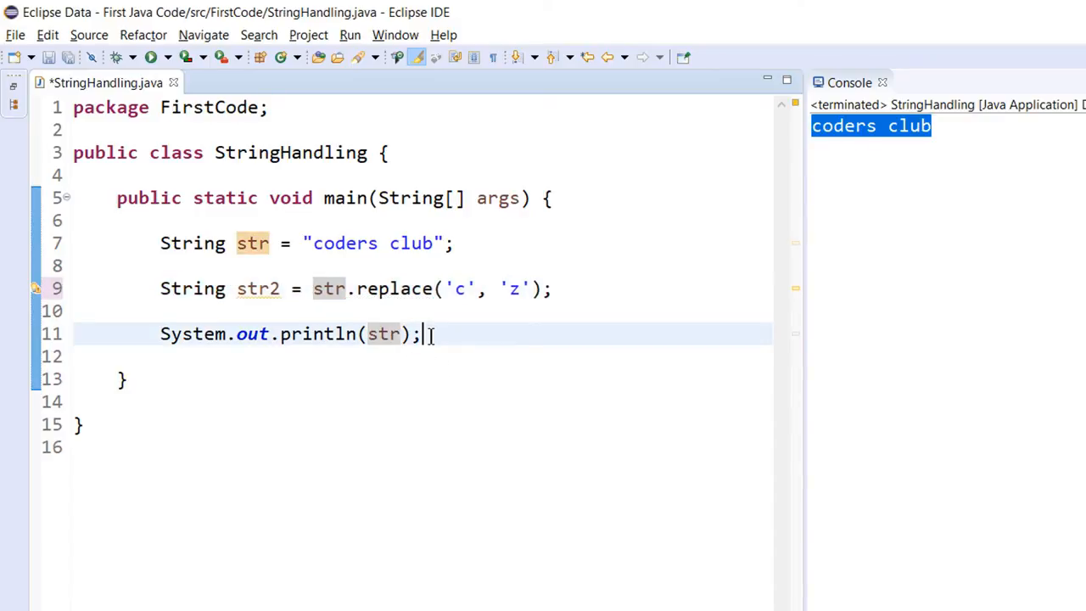
text(sys)
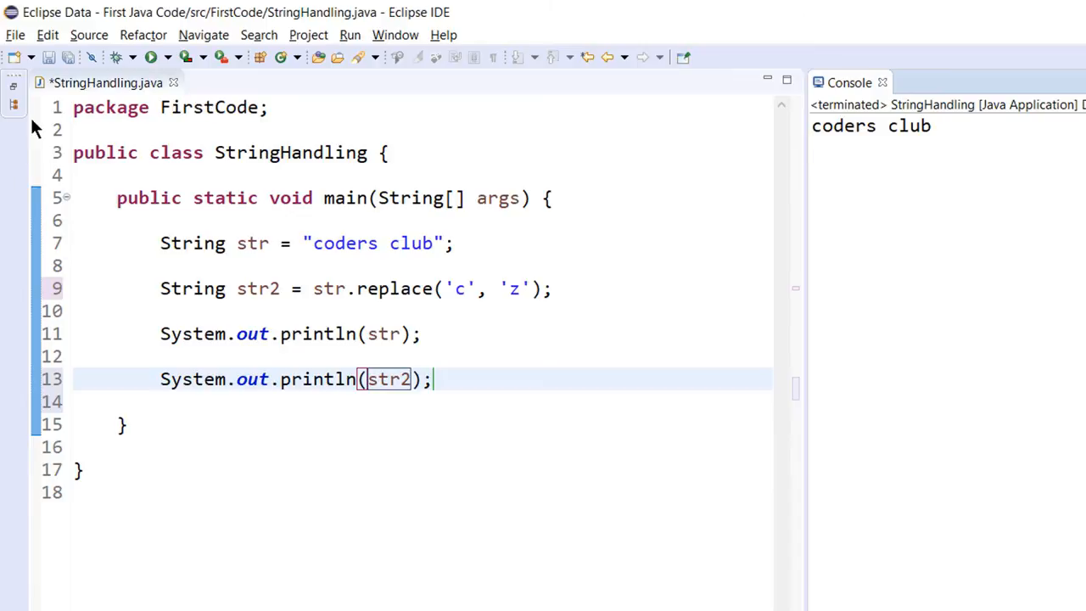
click(151, 56)
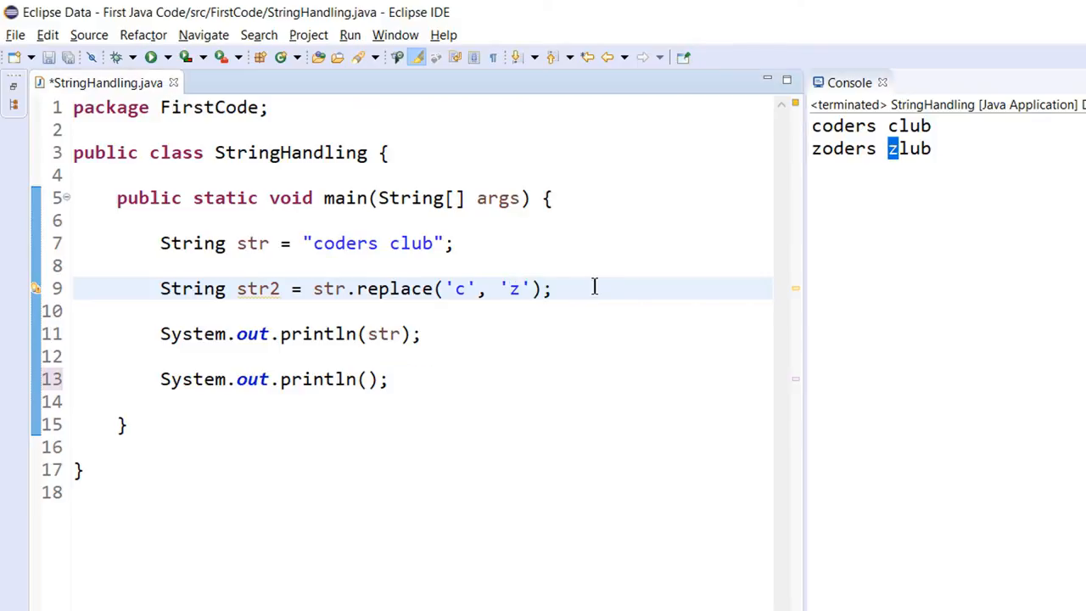
mouse_move(592, 280)
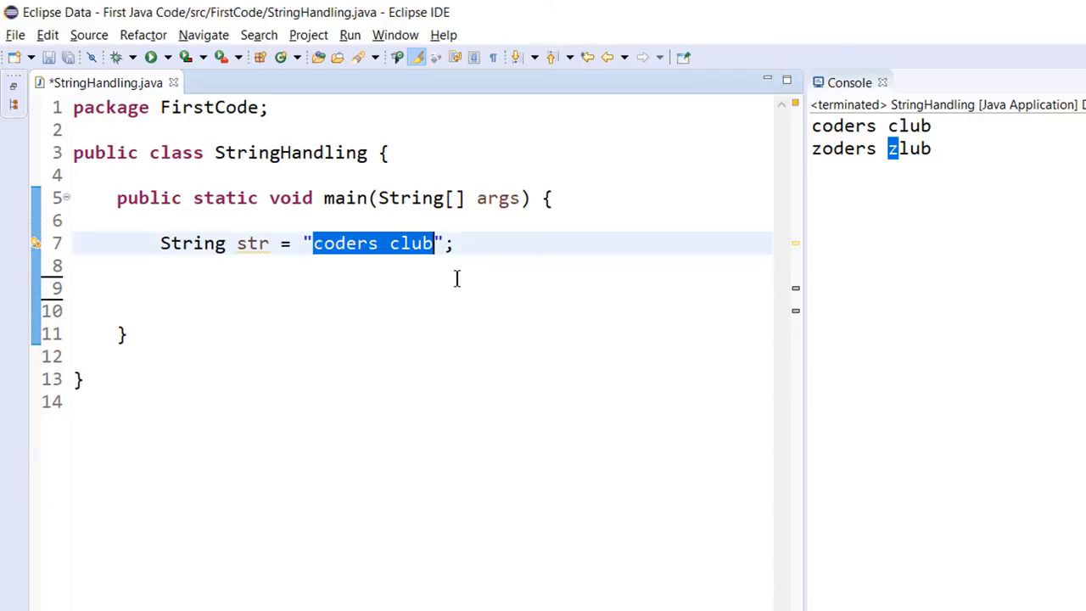
Change str to the date '17/12/1999' with a //dd/mm/yyyy comment
text(17/12)
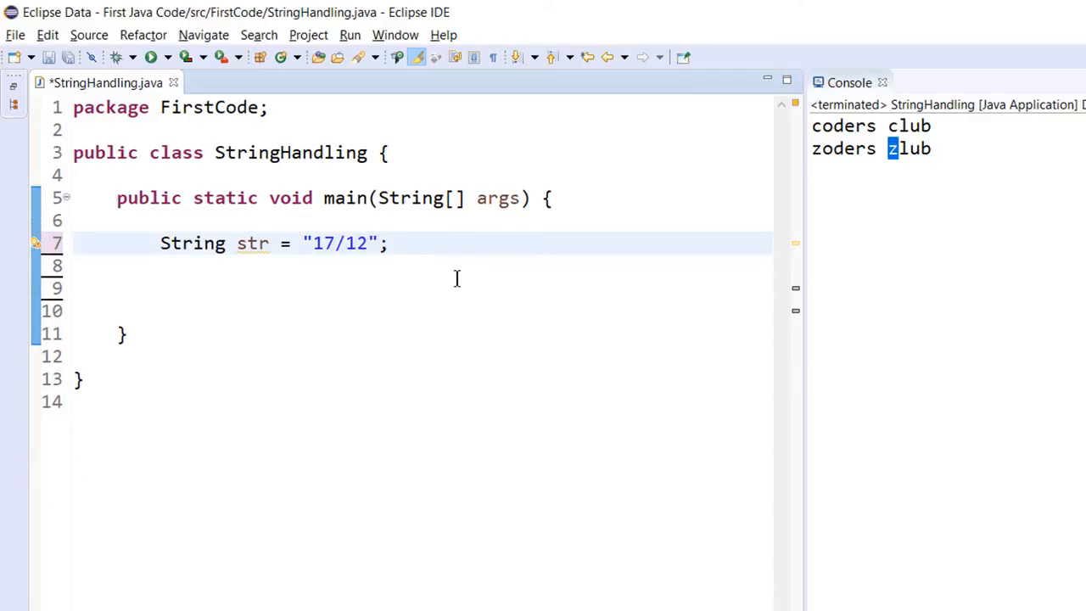
text(/1999)
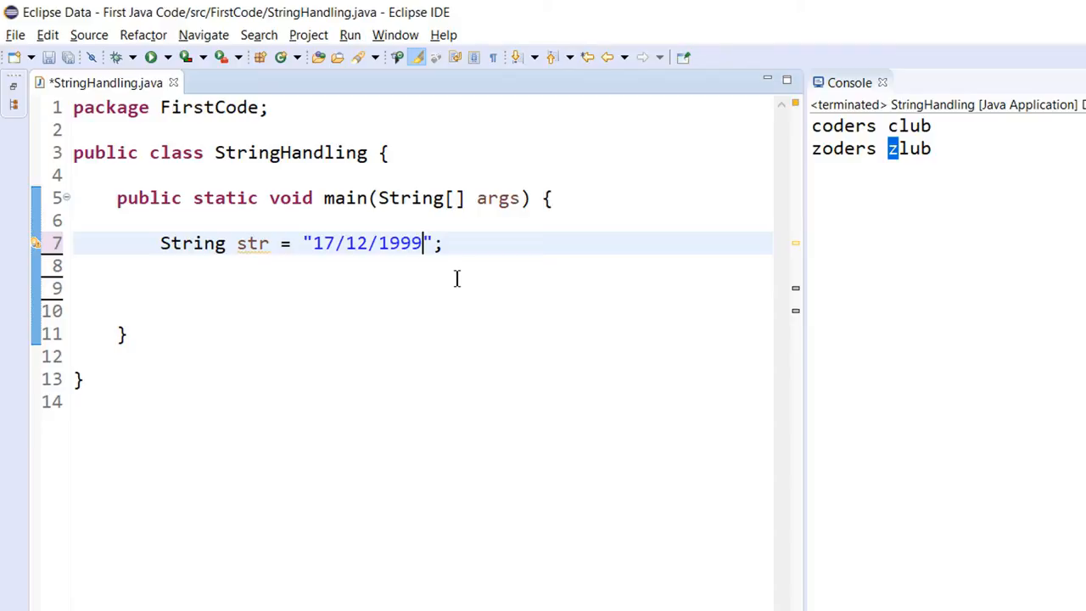
text(//dd/mm)
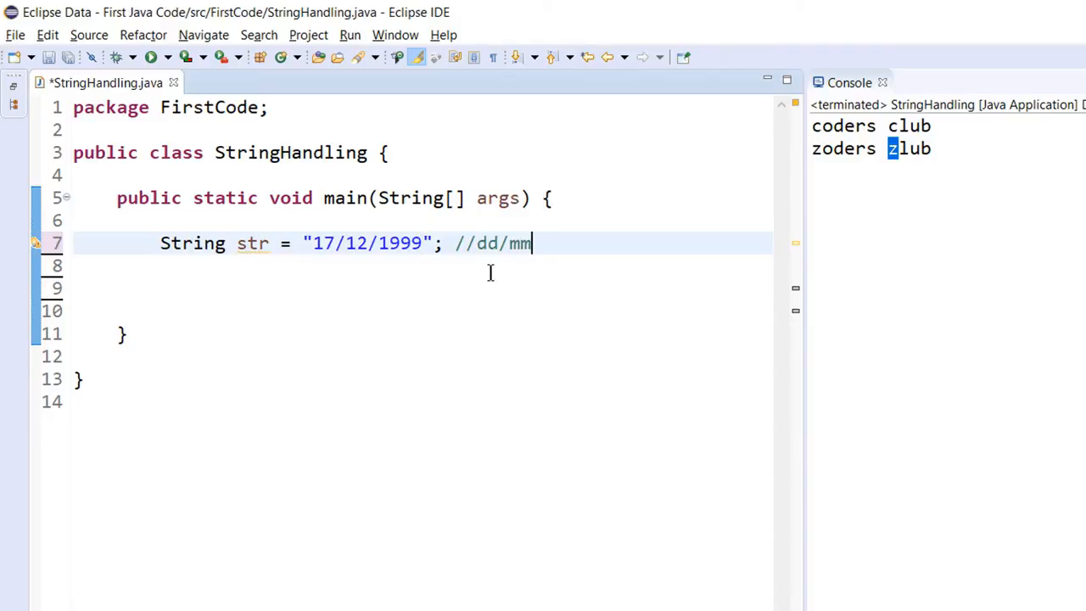
text(/yyyy)
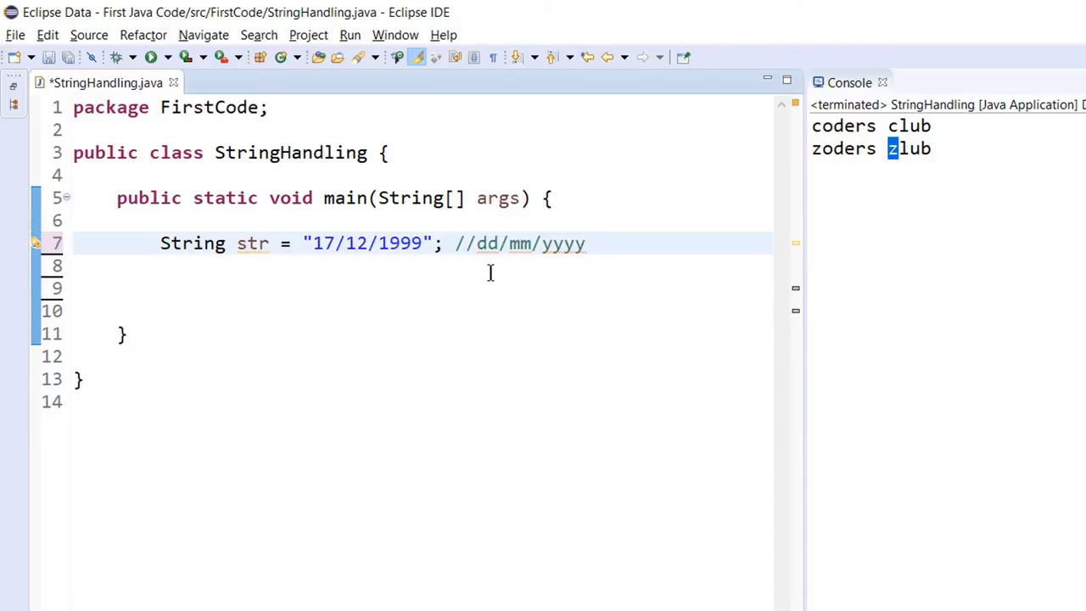
double_click(399, 244)
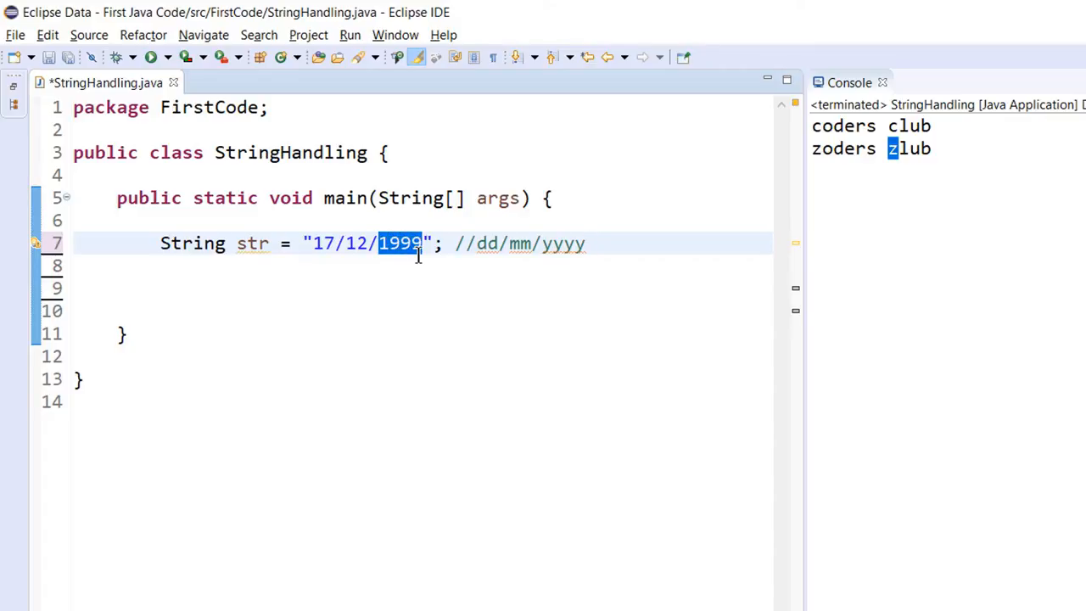
Begin writing a str.split call on line 9
click(412, 289)
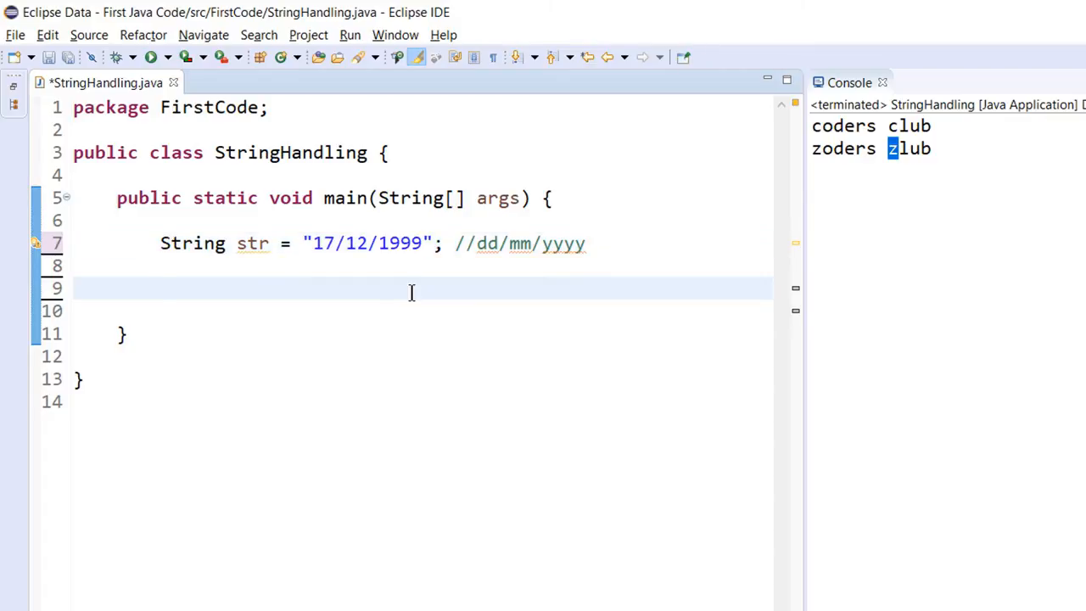
click(416, 243)
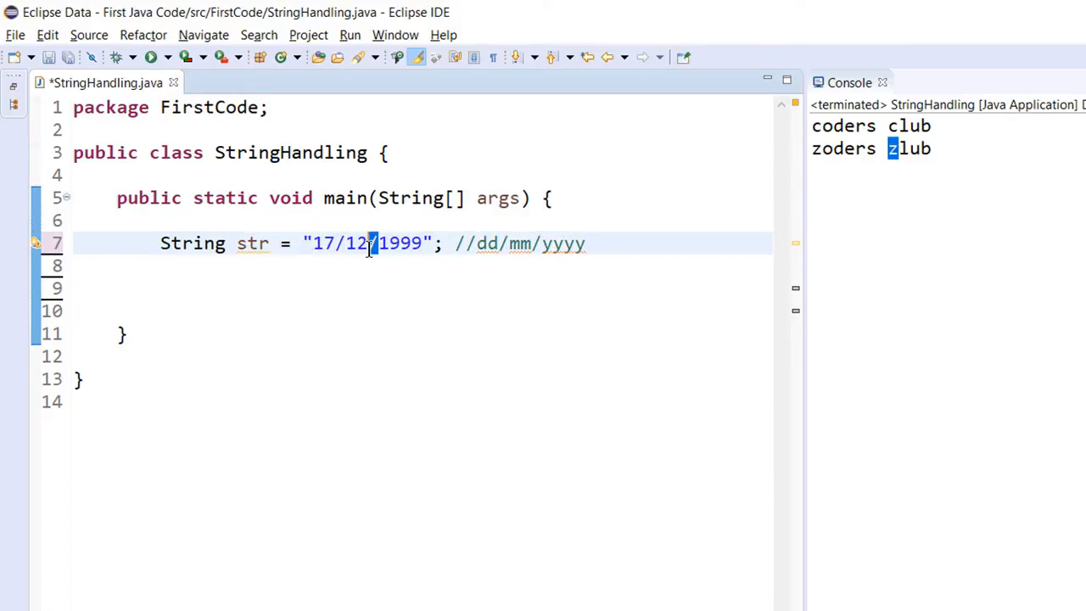
text(str.split('/');)
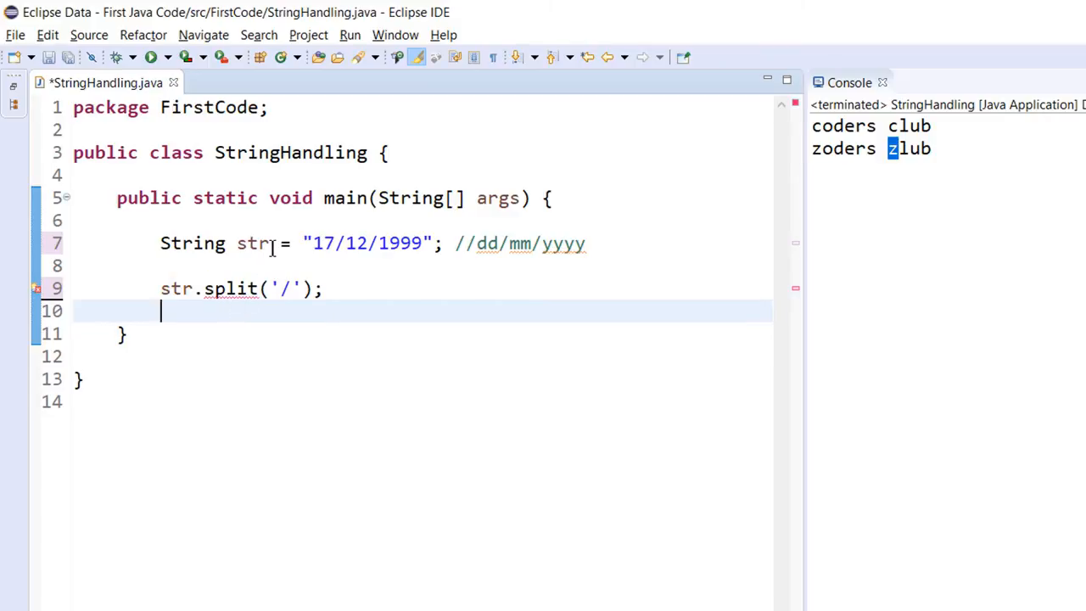
Store the split parts in String[] splited, print each in a for-each loop, and run
click(159, 289)
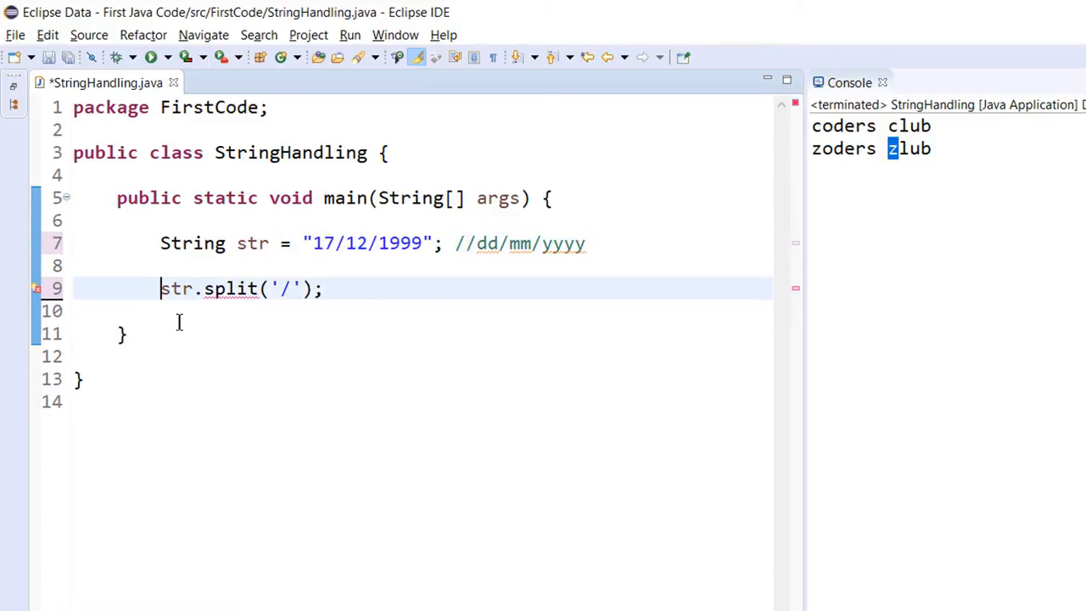
text(S)
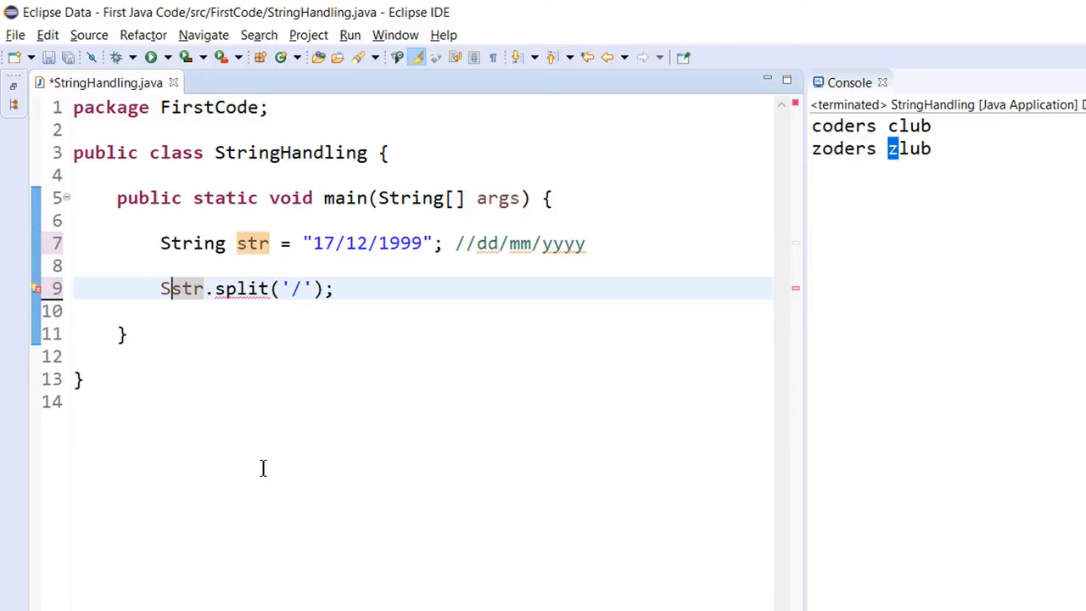
text(tring [] st)
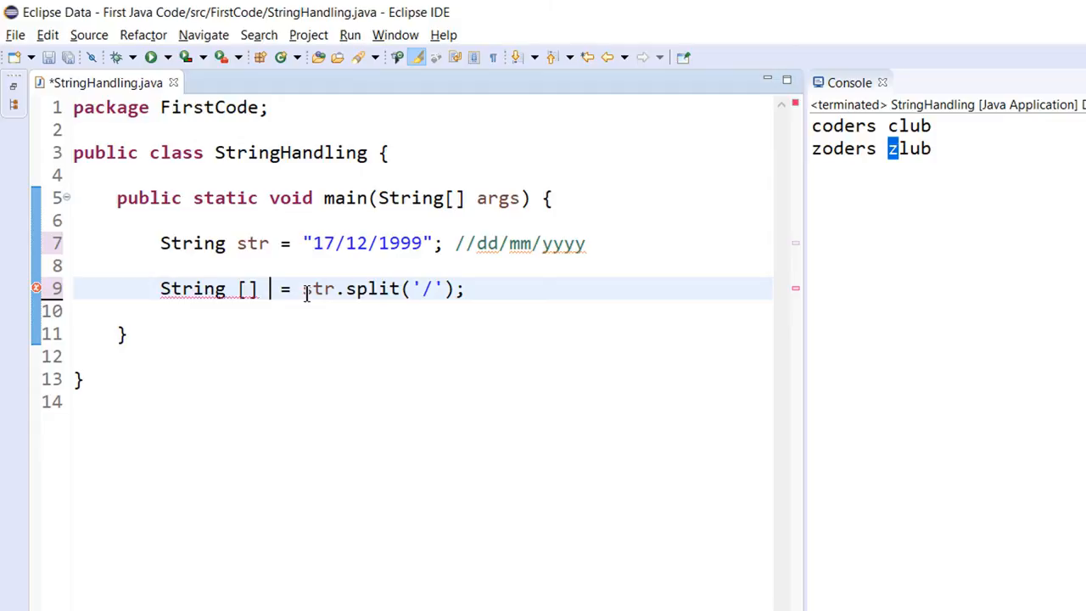
text(splited)
click(422, 311)
text(for()
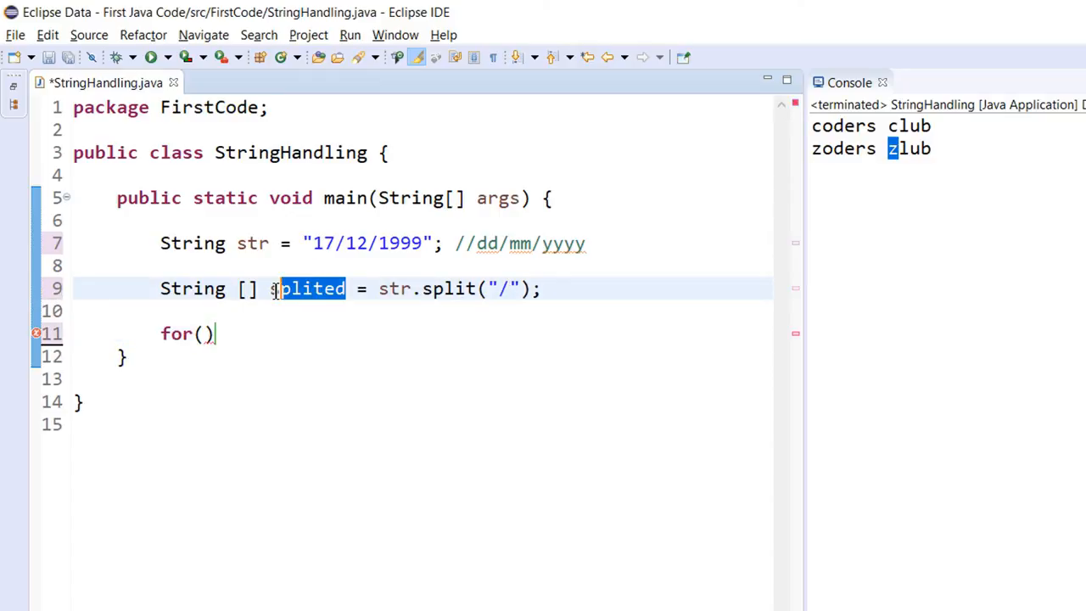
text(st :)
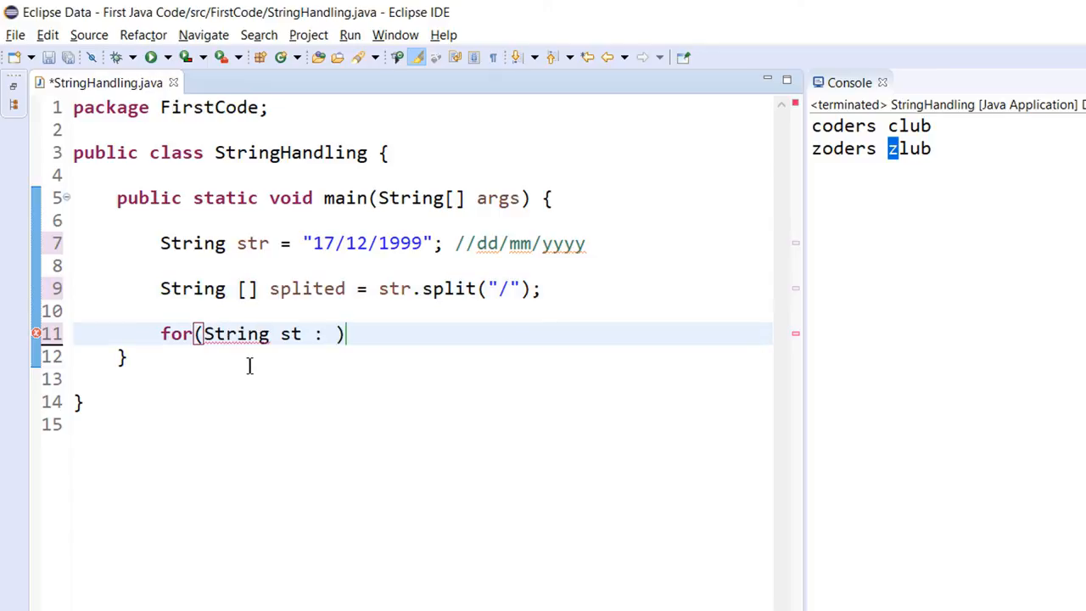
text(splited))
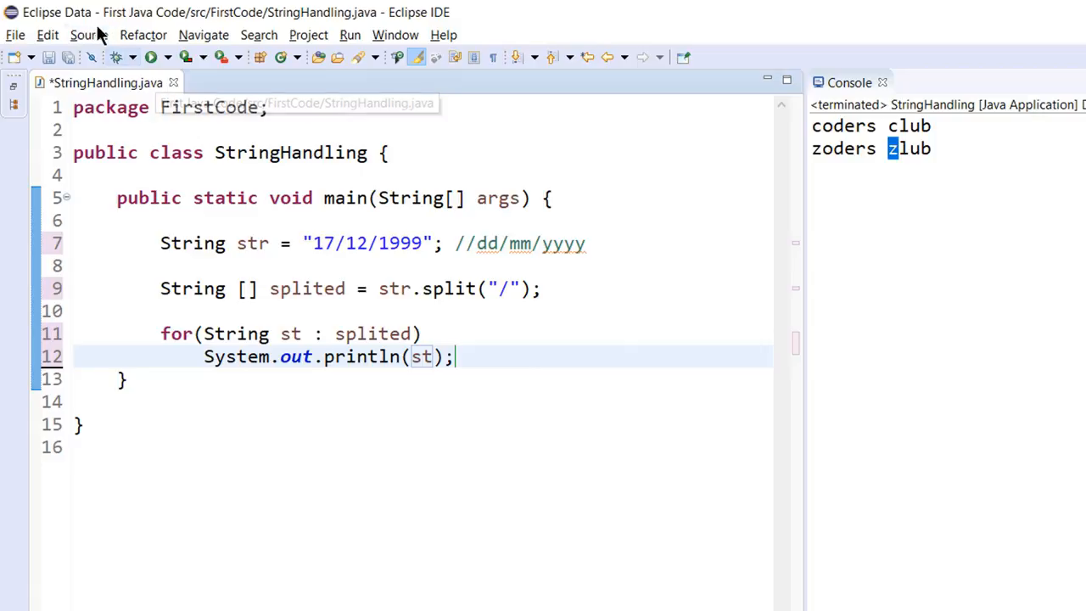
click(151, 57)
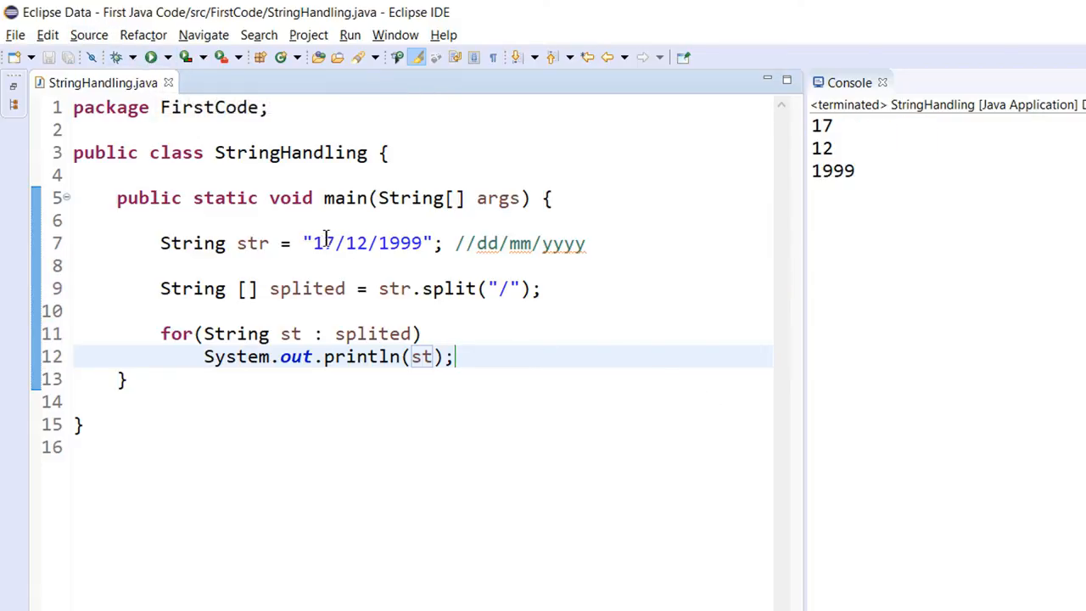
double_click(365, 243)
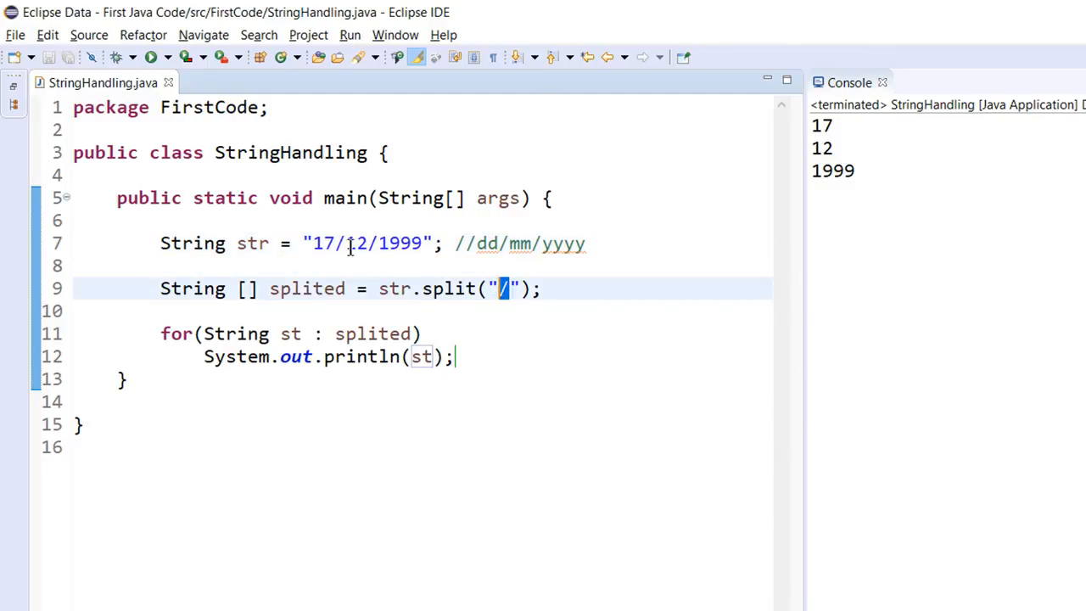
double_click(320, 244)
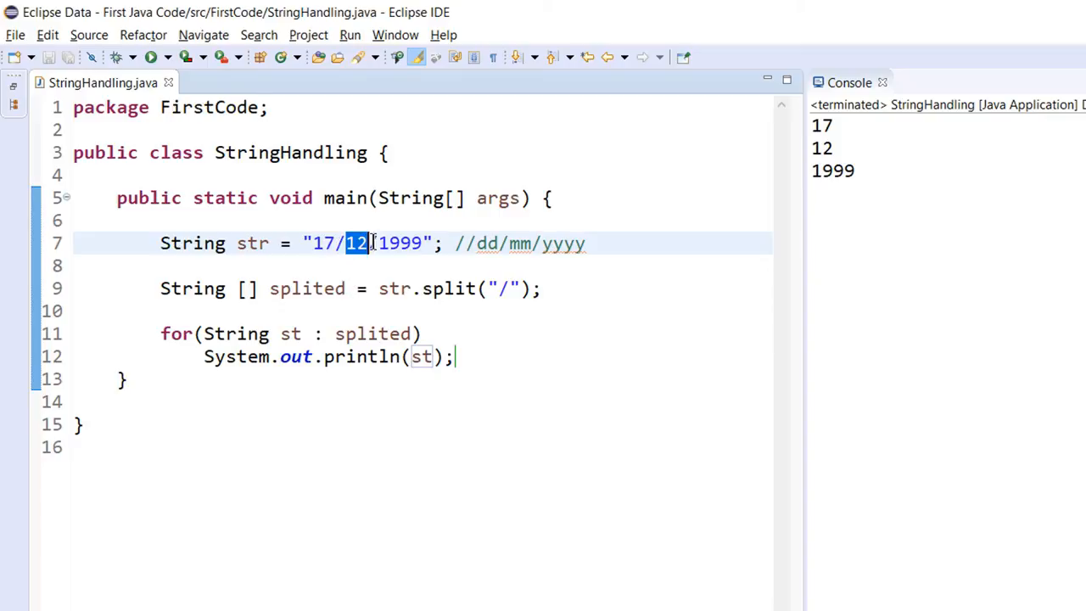
double_click(388, 244)
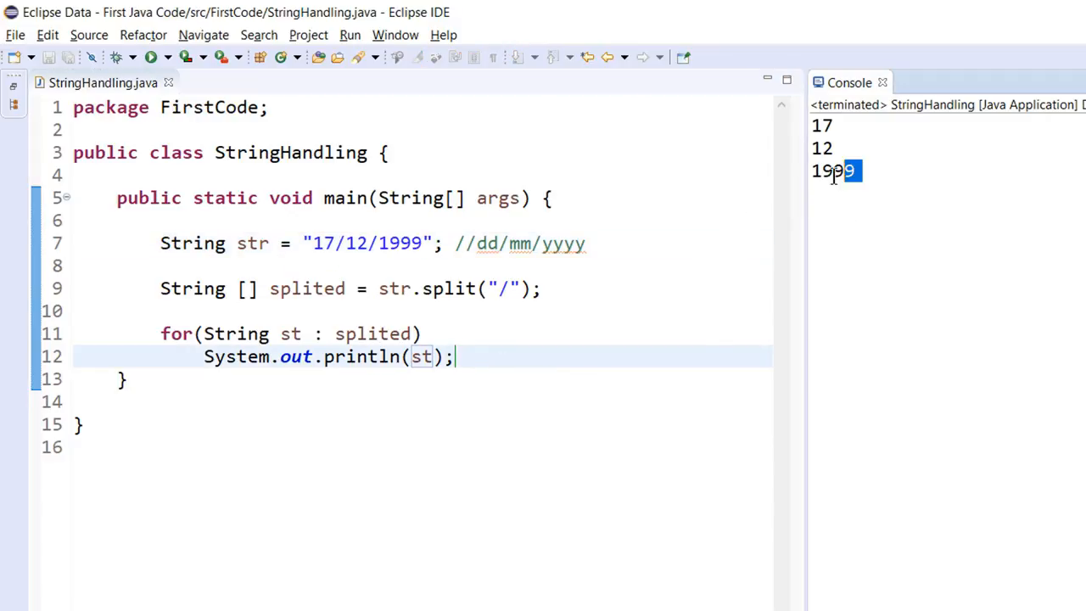
key(Return)
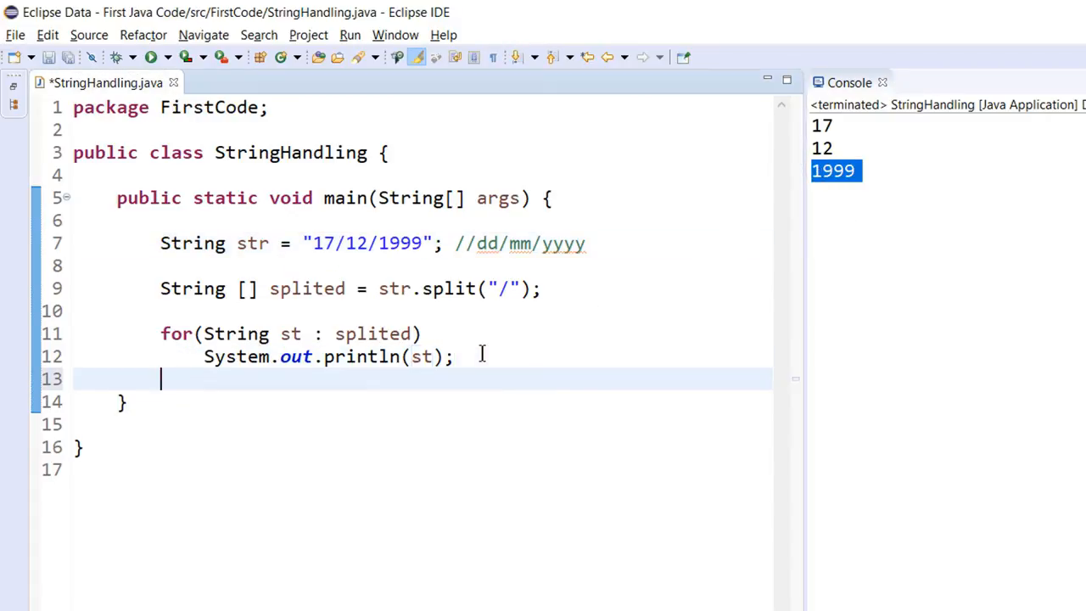
Print splited[2] with System.out.println, then save and run
text(System.out.println(splited[]);)
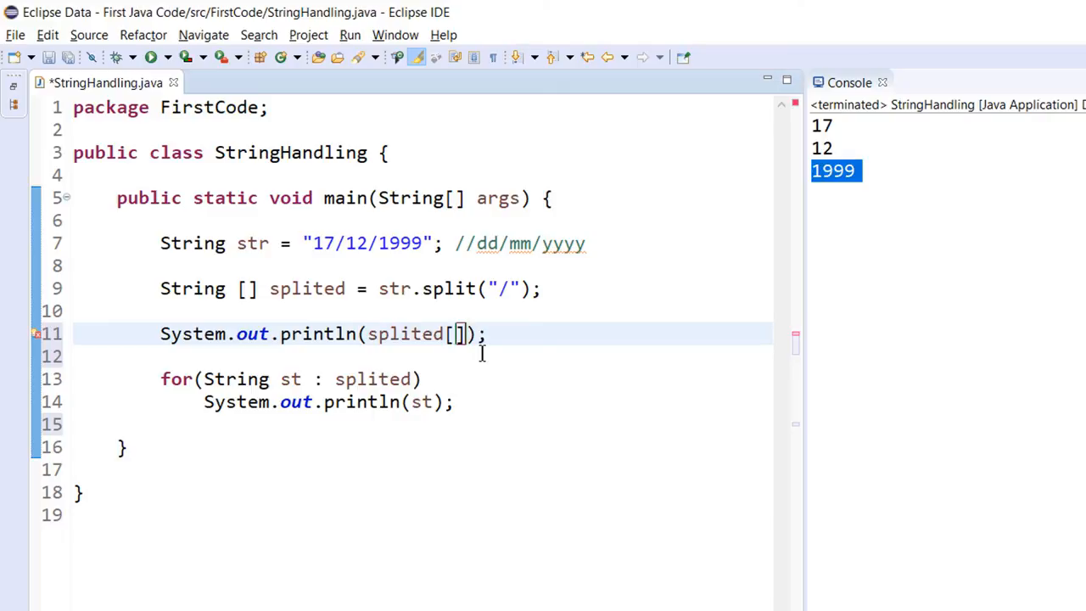
text(2)
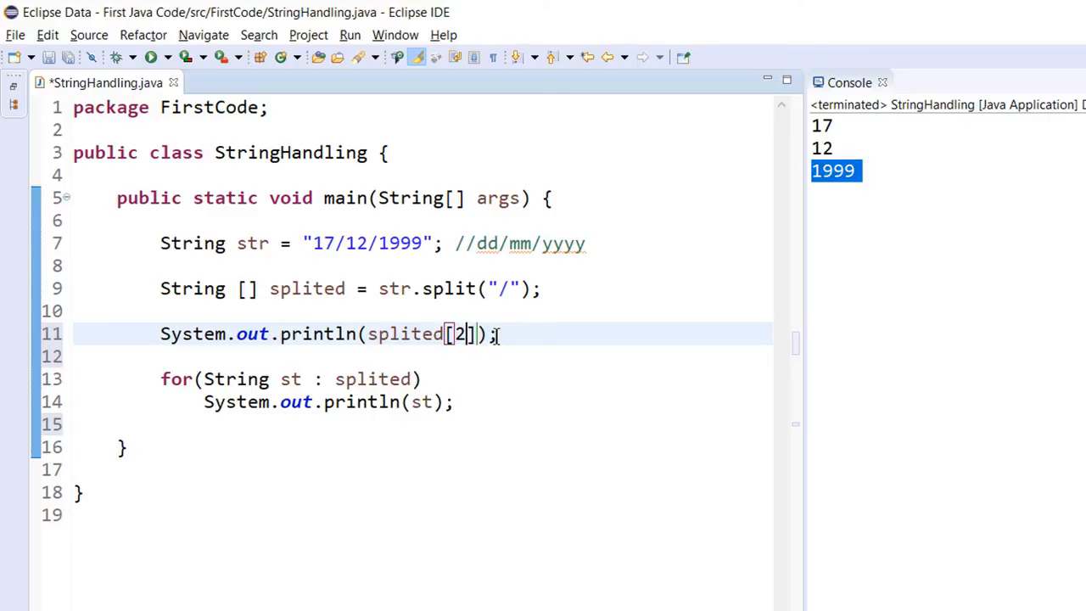
key(ctrl+s)
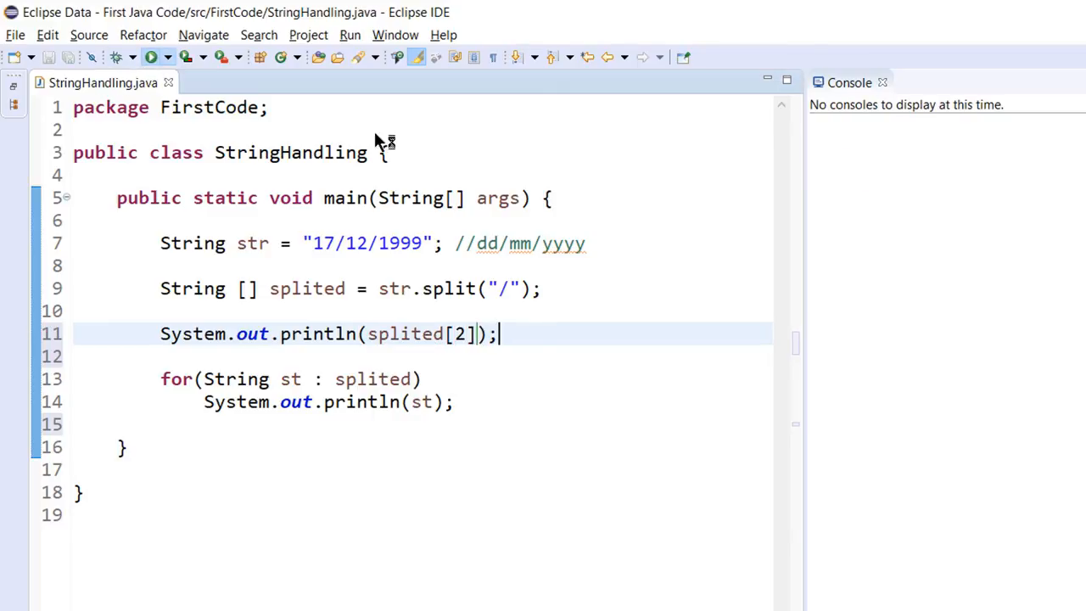
click(151, 57)
text(")
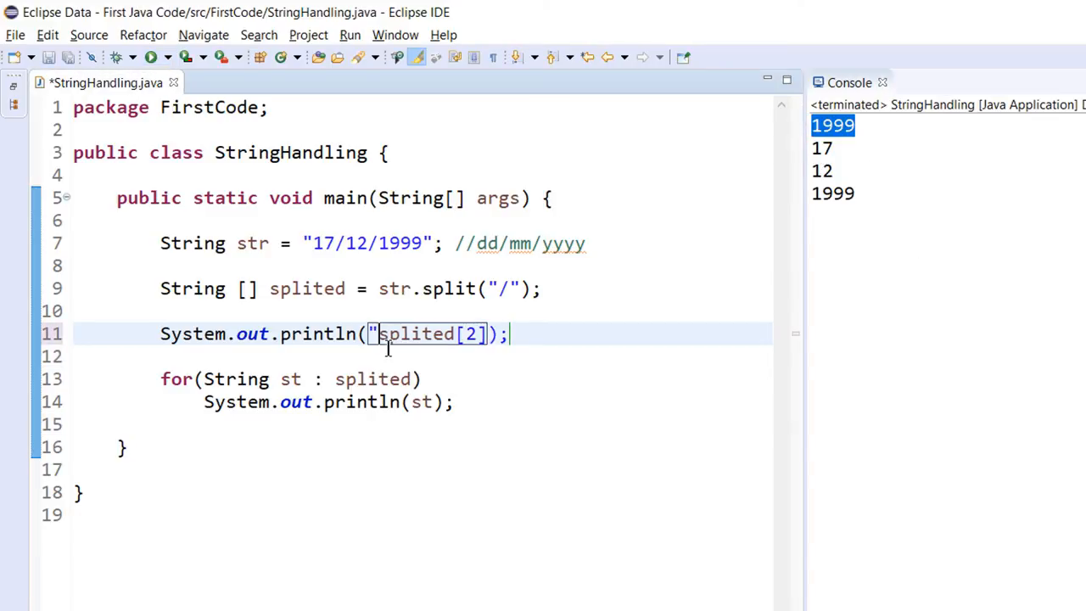
Prefix the print with "Birth Year: " and start replacing index 2 with splited.length
text(Birth Year: "+)
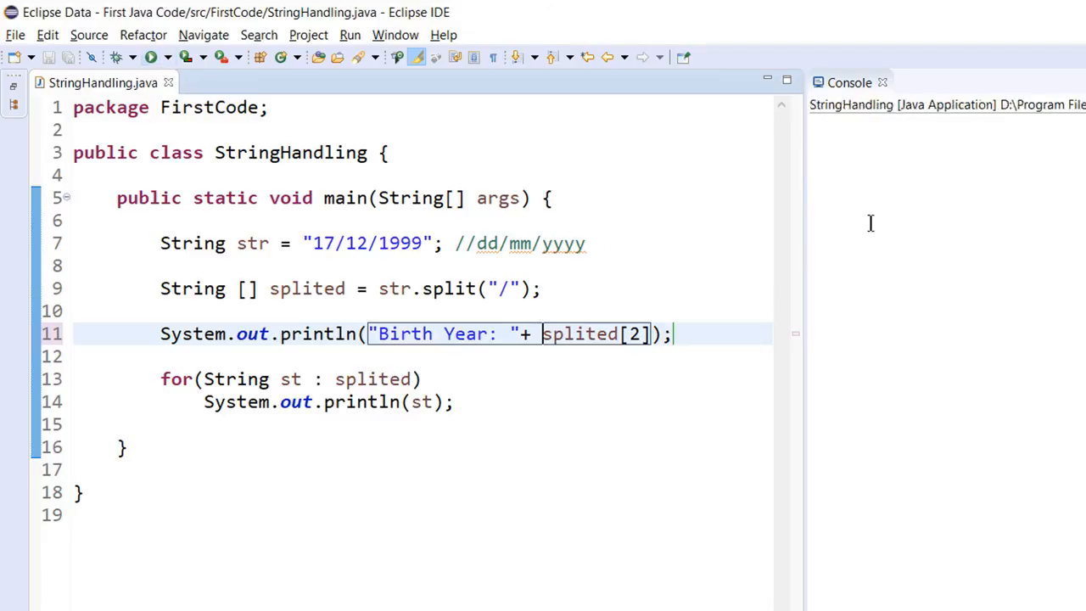
click(151, 57)
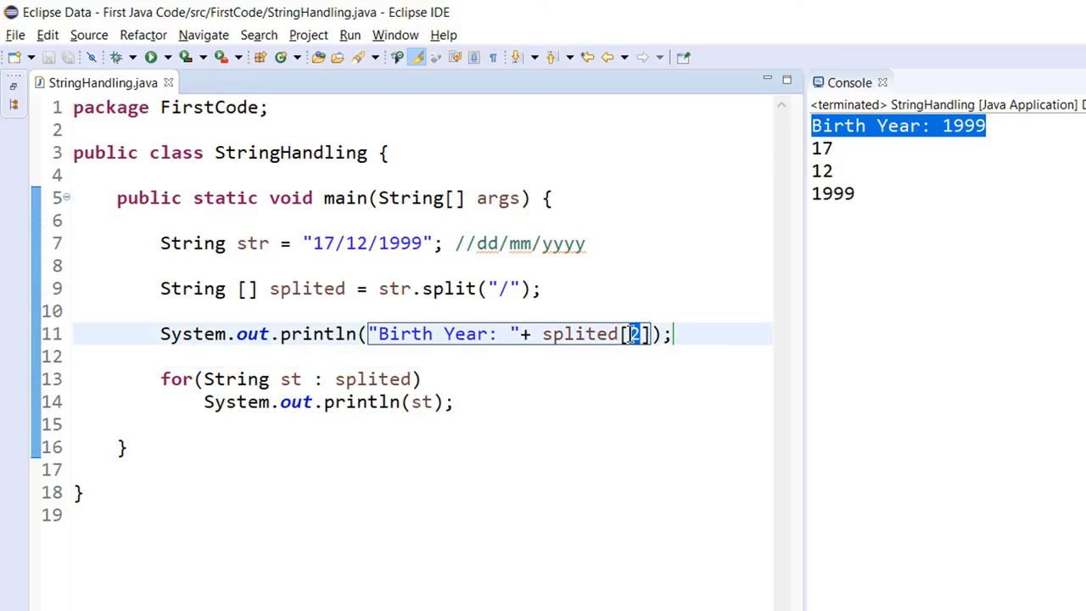
mouse_move(840, 454)
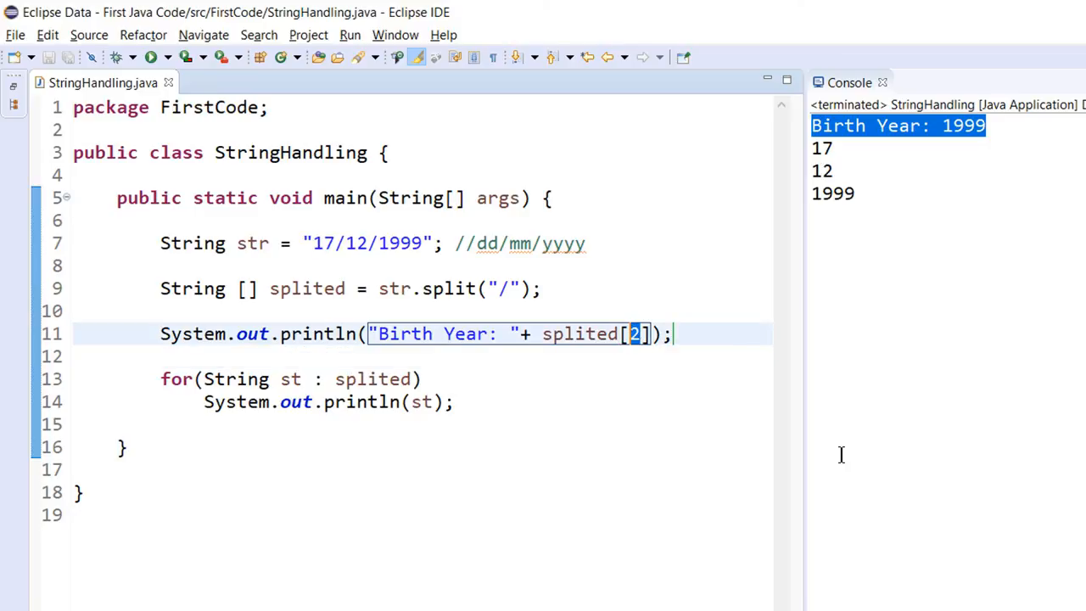
text(splited.length)
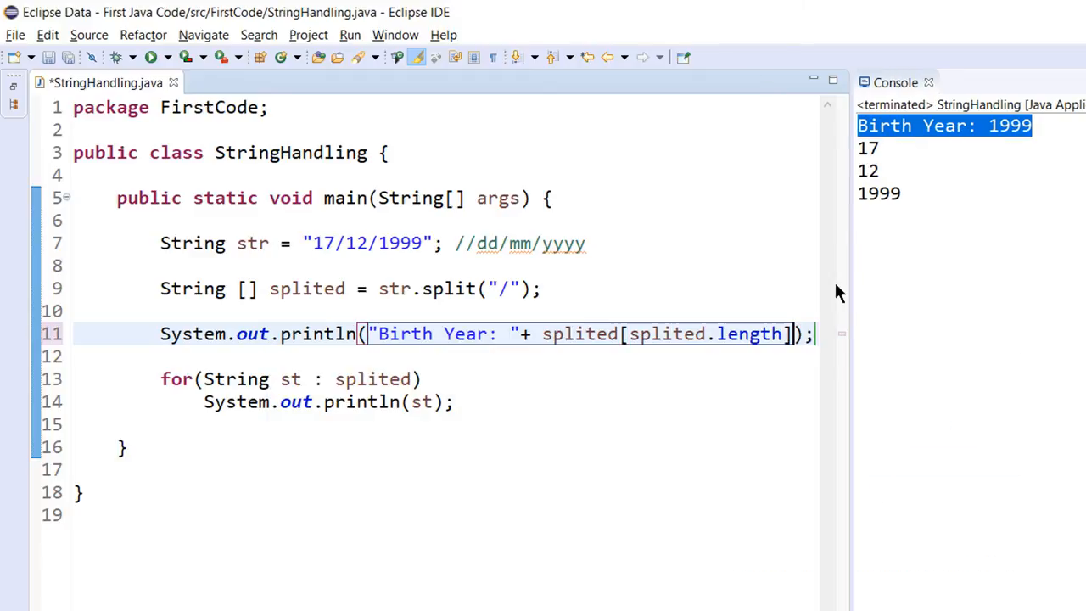
Finish the index as splited.length - 1 and point out the printed year 1999
text(- 1)
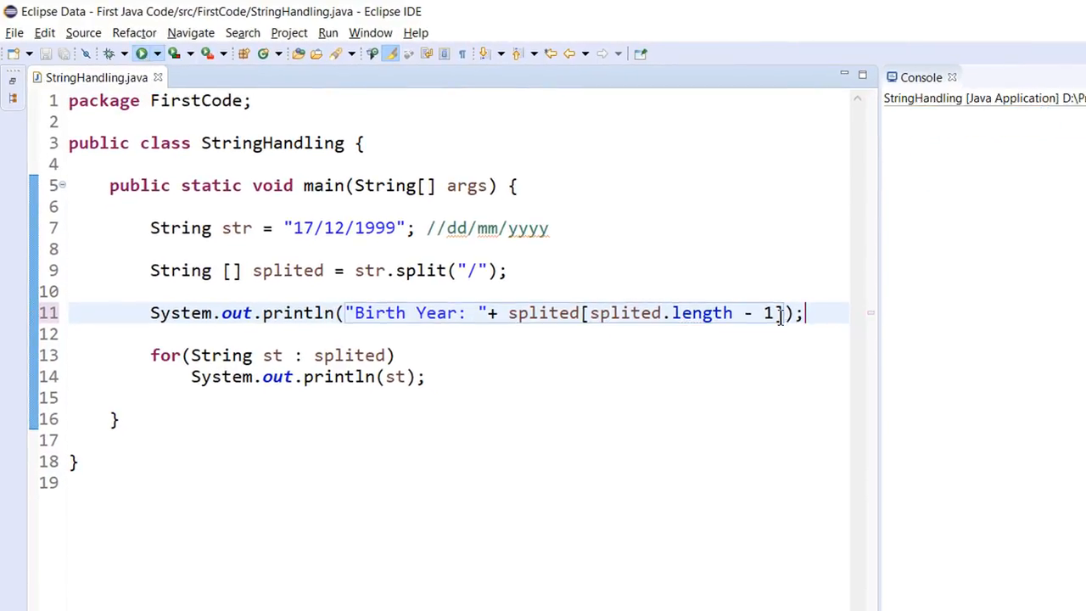
click(144, 53)
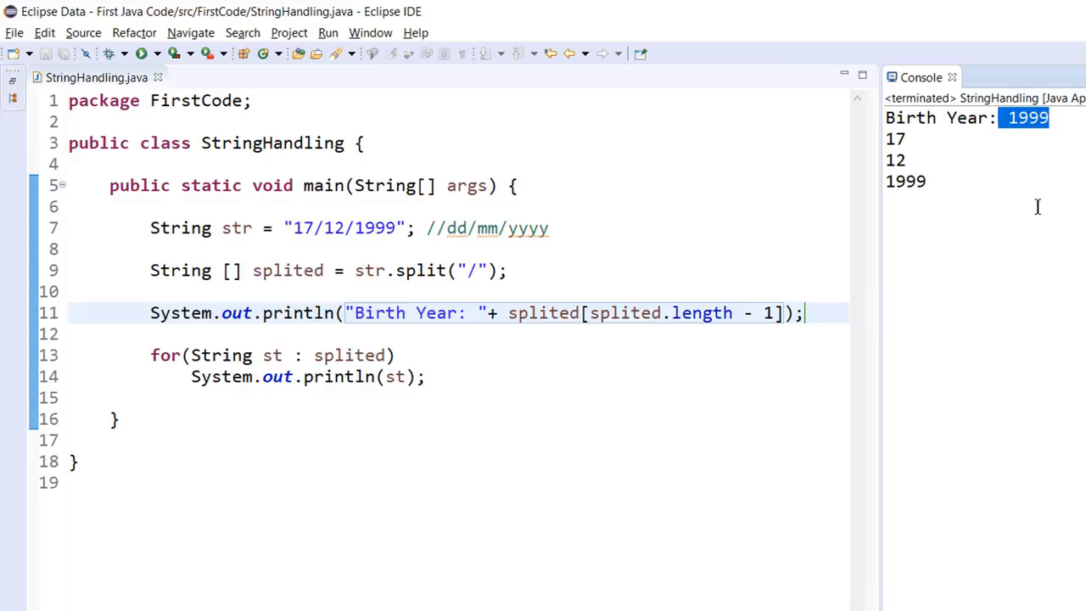
click(472, 413)
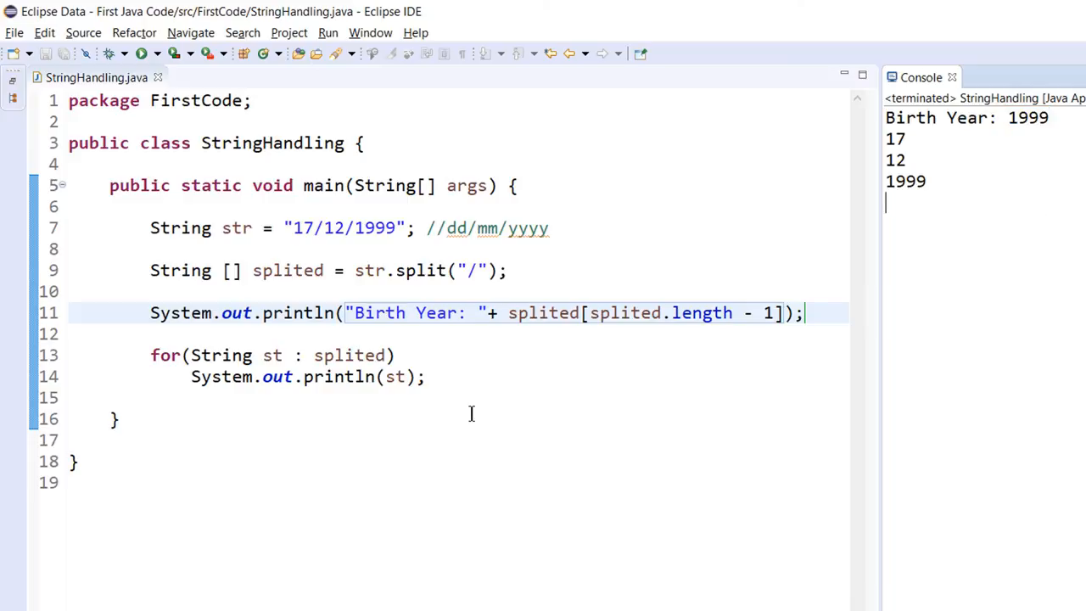